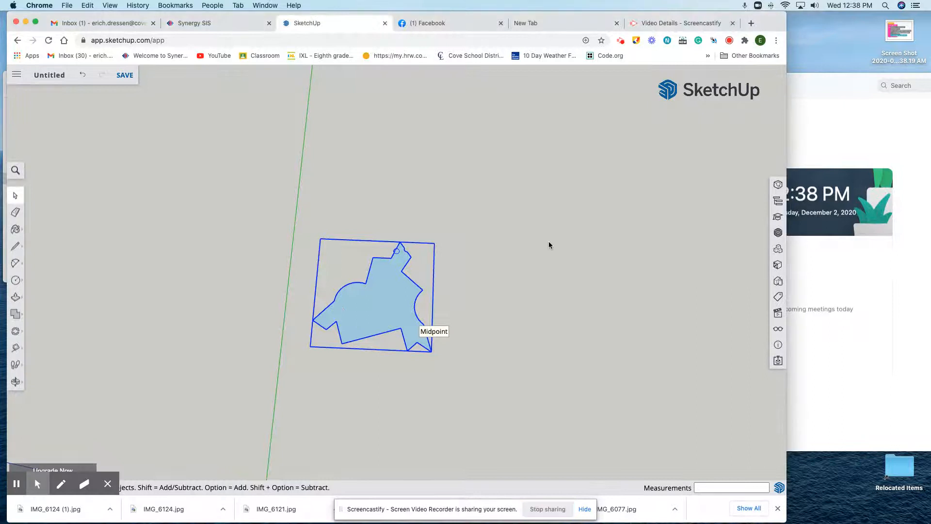
- Copy the tile with Rotate, turning it 60 degrees about its corner point
click(549, 246)
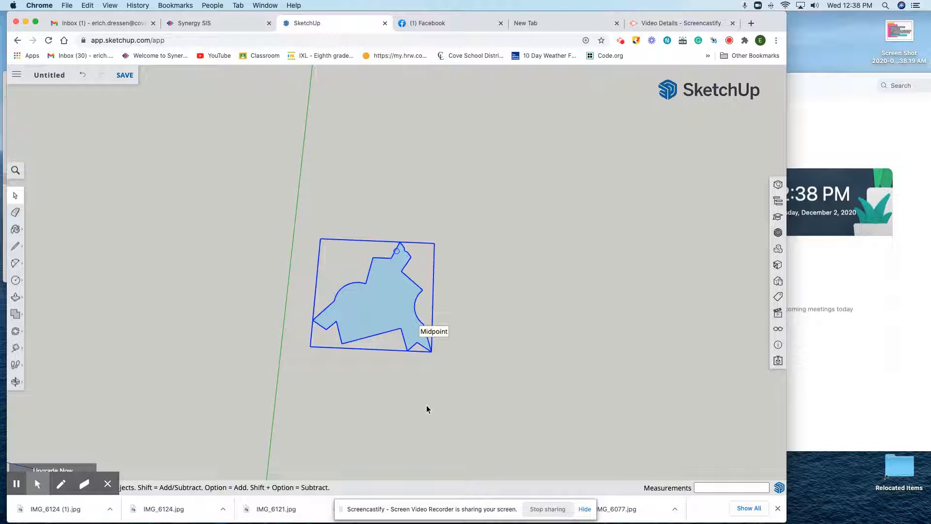
mouse_move(397, 254)
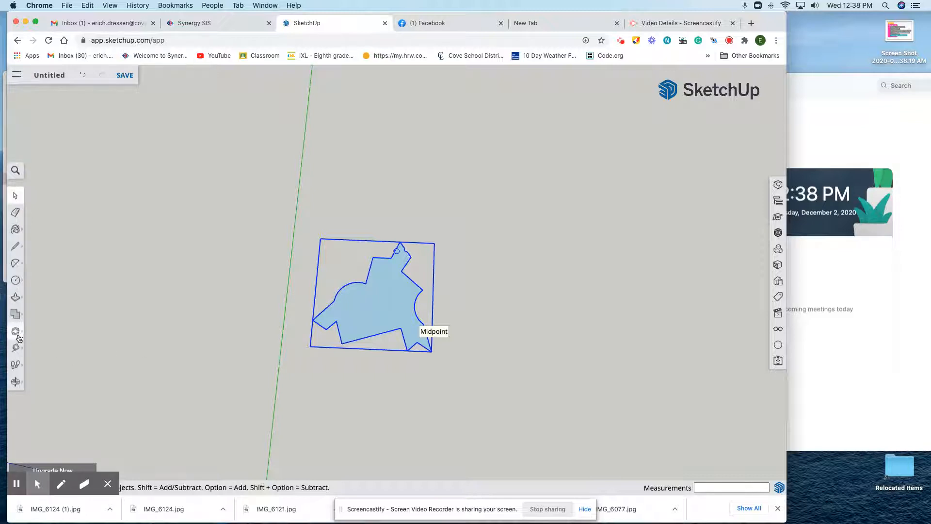
click(16, 331)
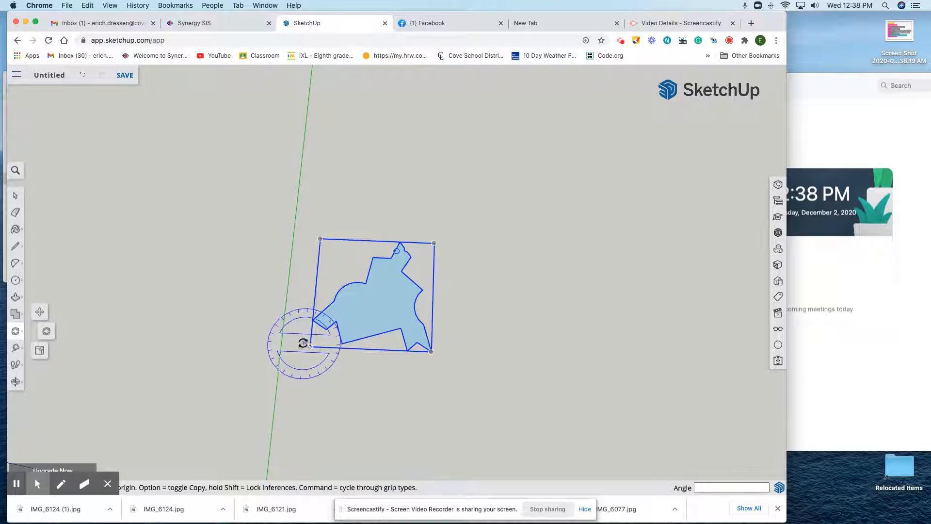
drag(302, 343, 399, 245)
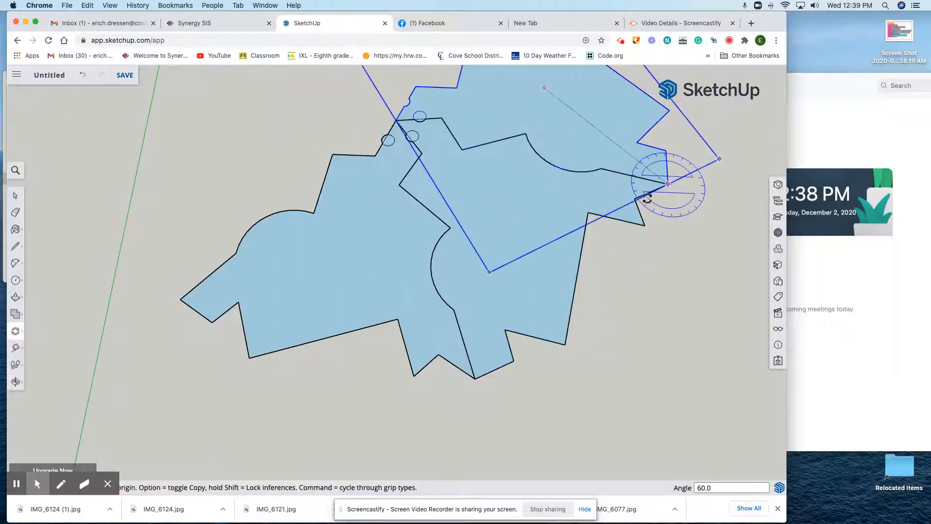
- Add more 60-degree rotated copies around the shared corner to complete six tiles
drag(646, 198, 485, 380)
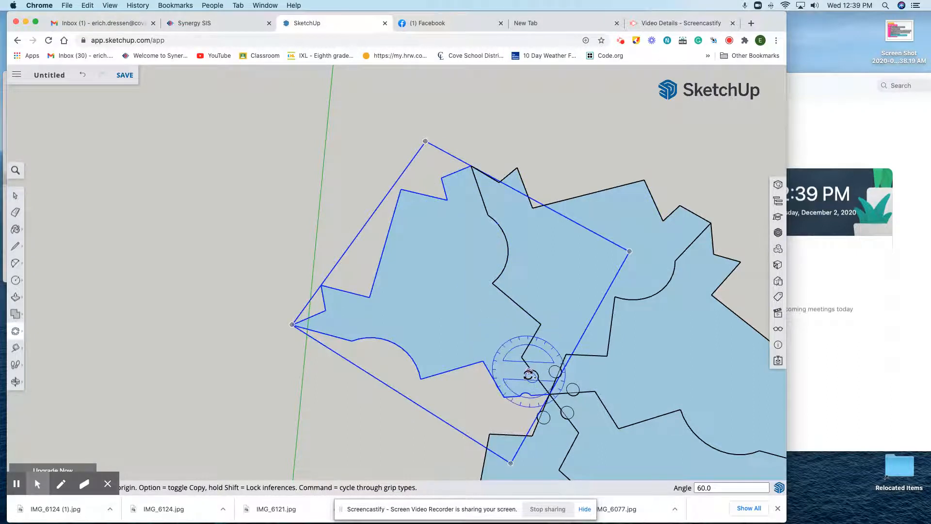
drag(532, 374, 546, 392)
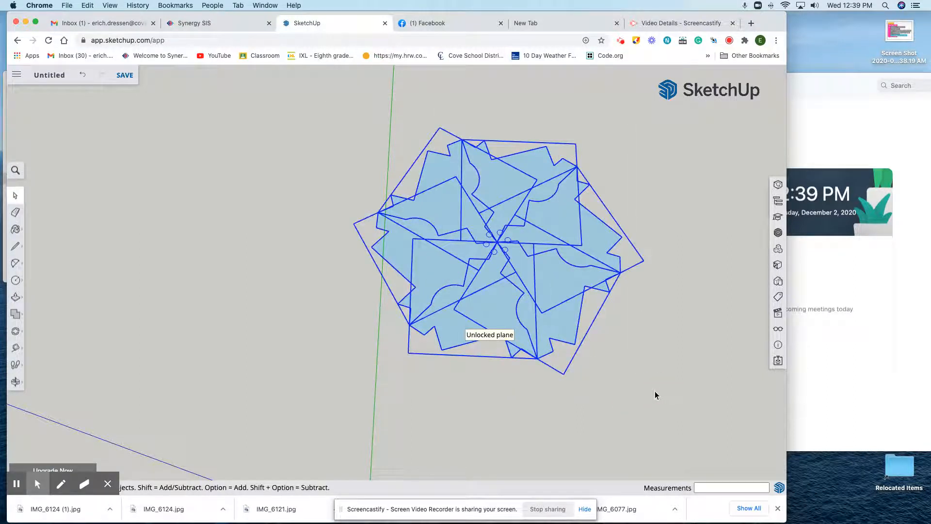
- Group all six puzzle-piece tiles into a single rosette via the right-click menu
right_click(499, 241)
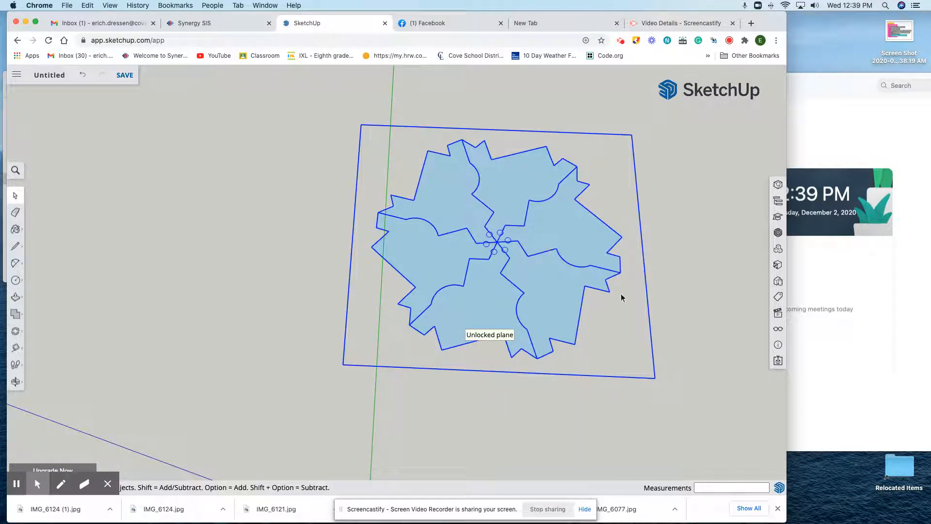
mouse_move(516, 261)
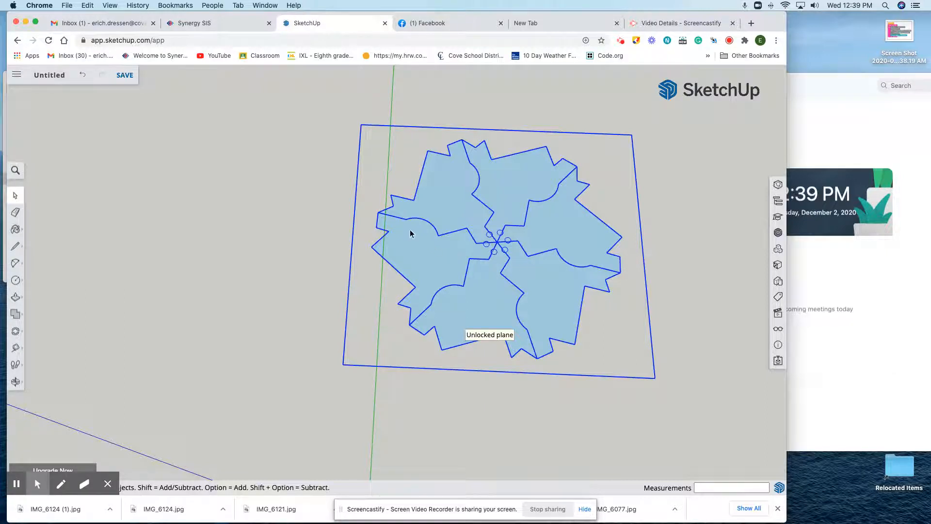
mouse_move(386, 220)
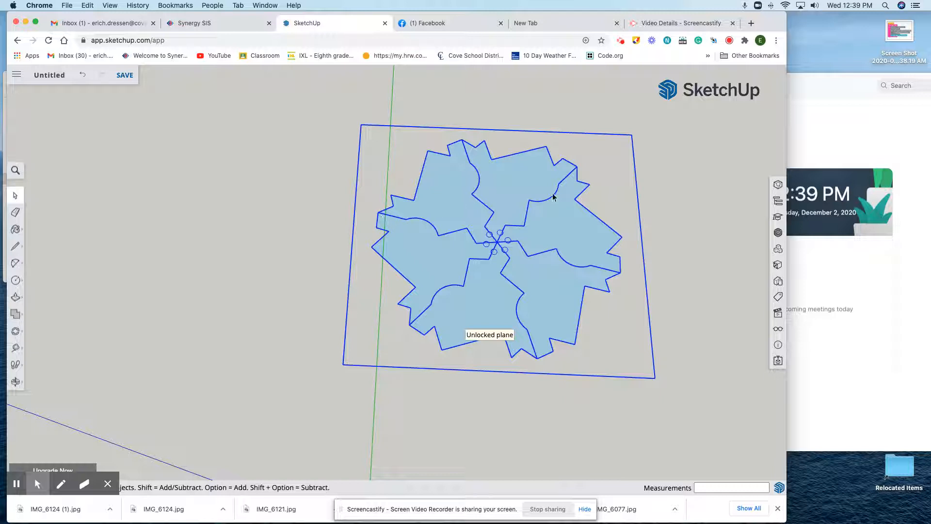
mouse_move(380, 232)
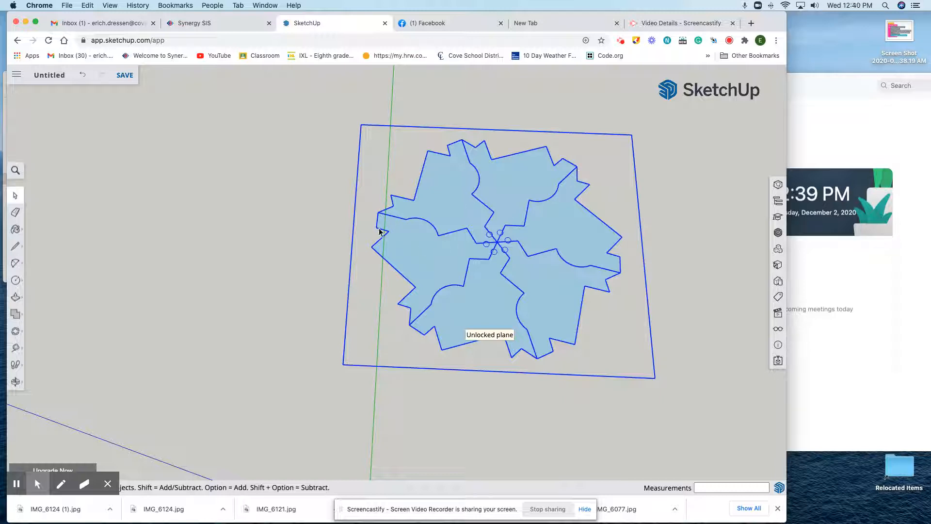